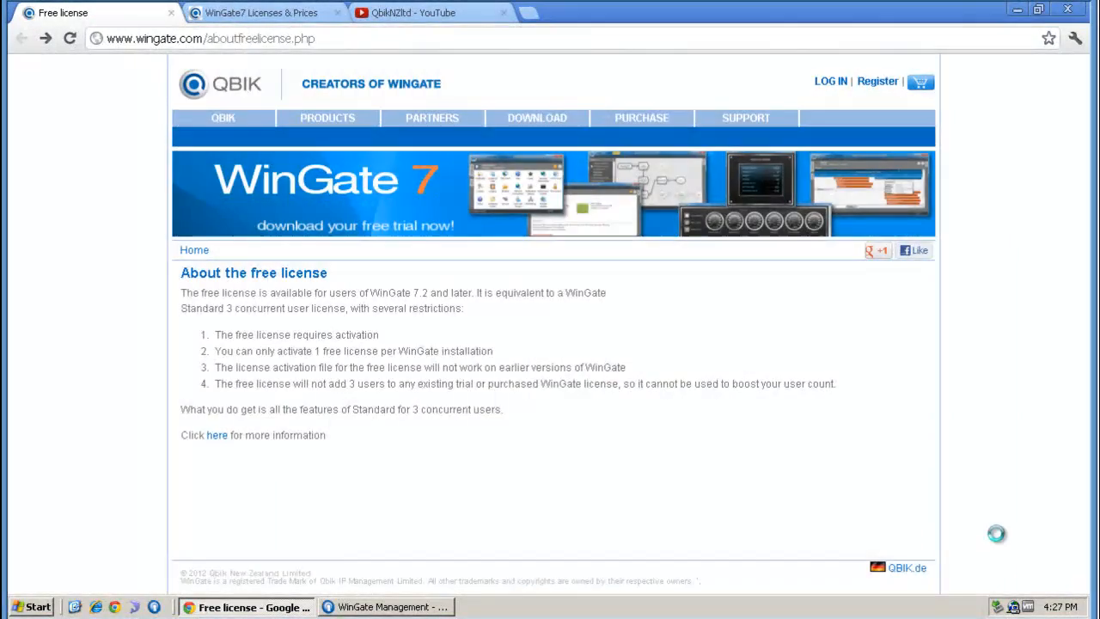
Step: Switch to the QbikNZltd YouTube tab showing the WinGate Proxy Server channel videos
{"action": "left_click", "coordinate": [217, 435]}
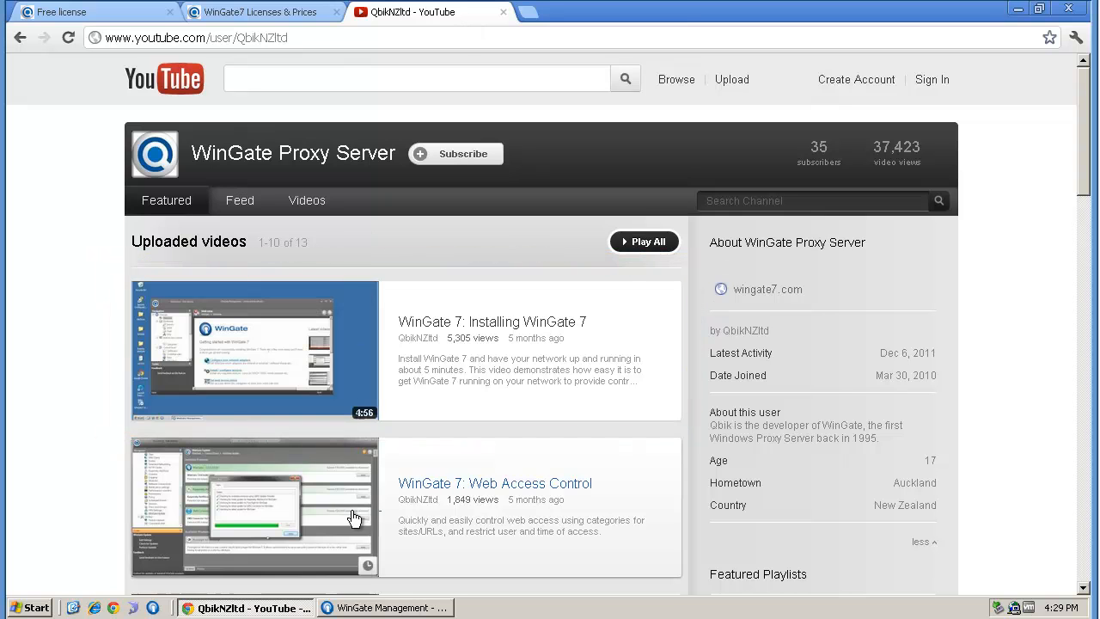
Step: Bring the WinGate Management console to the front
{"action": "left_click", "coordinate": [385, 607]}
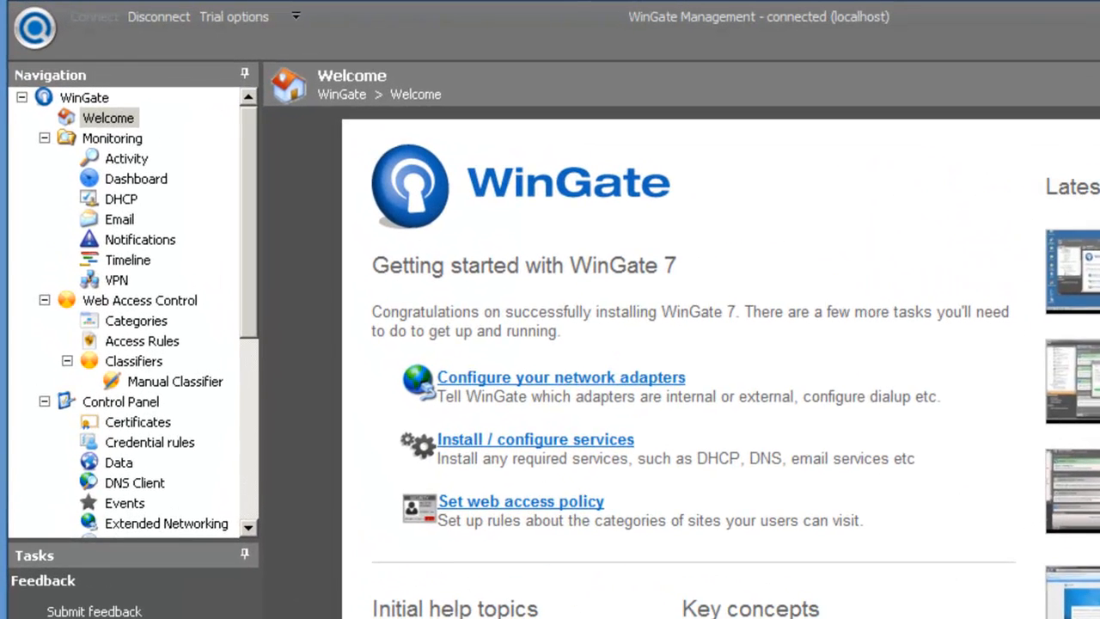
{"action": "mouse_move", "coordinate": [250, 337]}
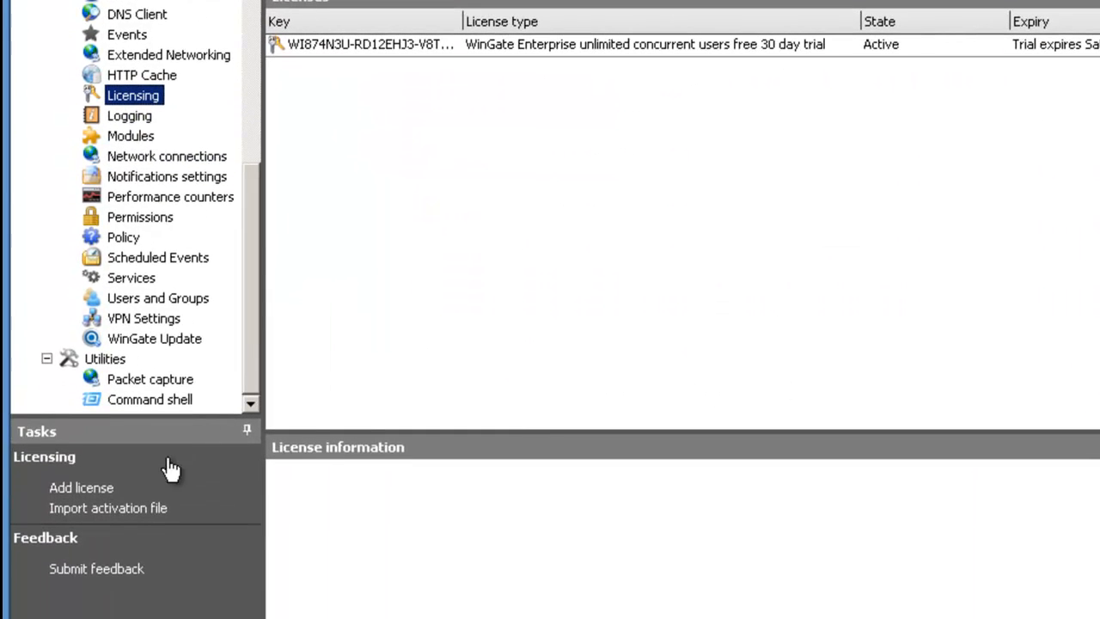
Step: Add a license online by activating the free 3-concurrent-user WinGate license
{"action": "left_click", "coordinate": [80, 488]}
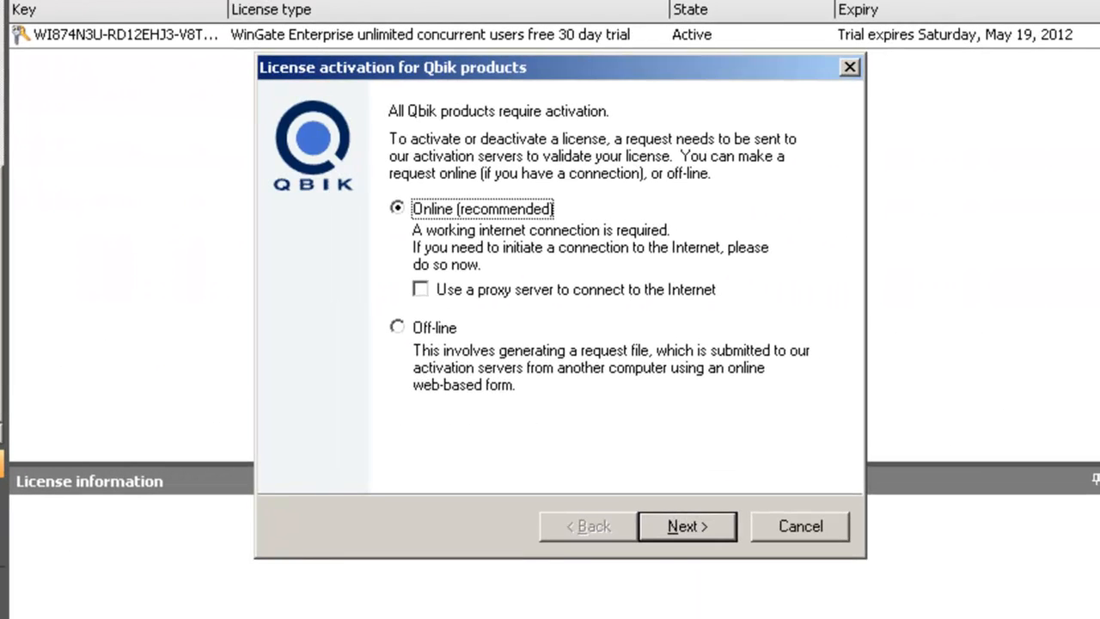
{"action": "left_click", "coordinate": [685, 526]}
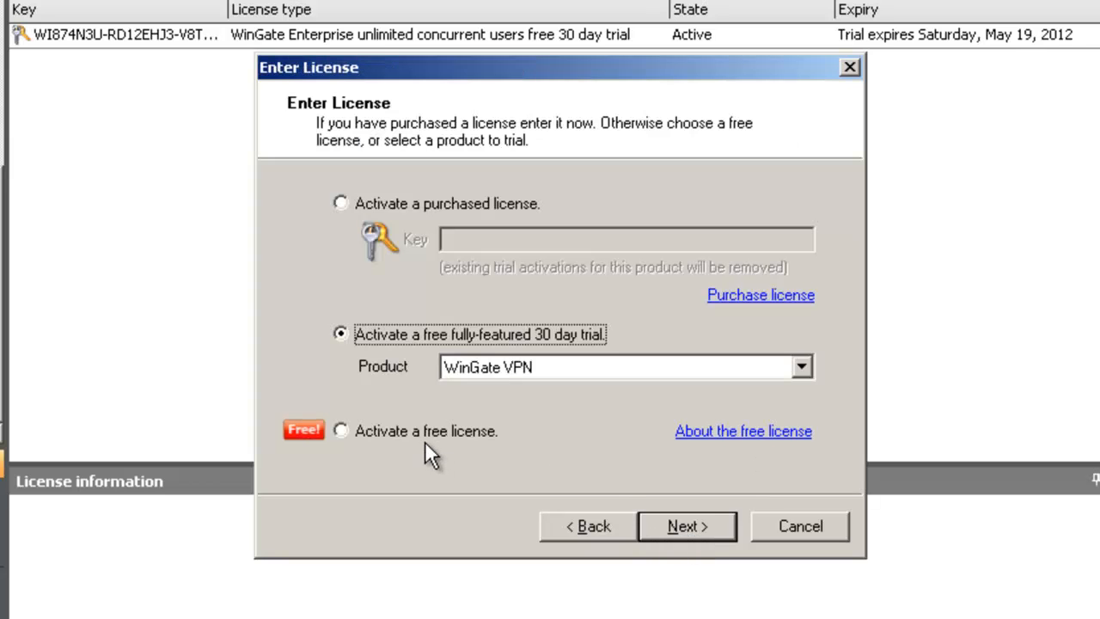
{"action": "left_click", "coordinate": [341, 431]}
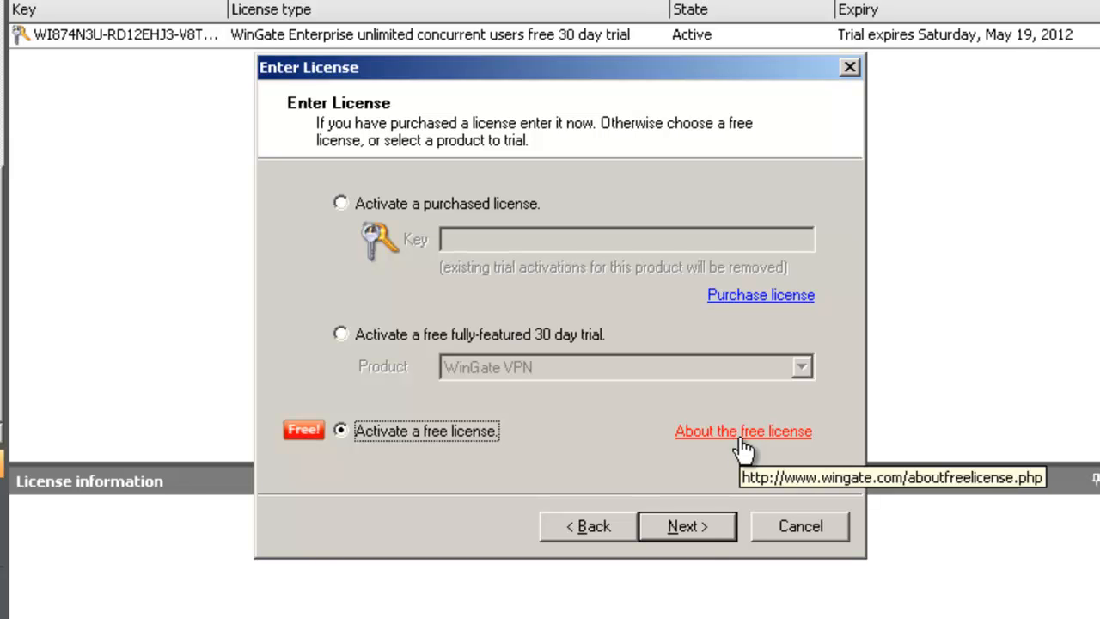
{"action": "left_click", "coordinate": [685, 526]}
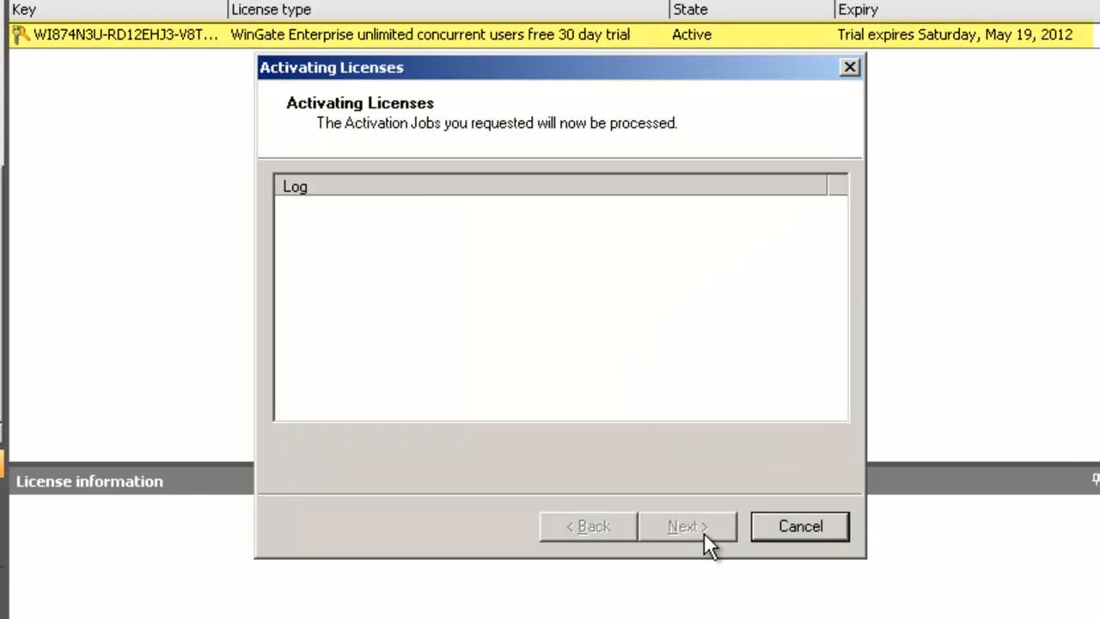
{"action": "left_click", "coordinate": [688, 526]}
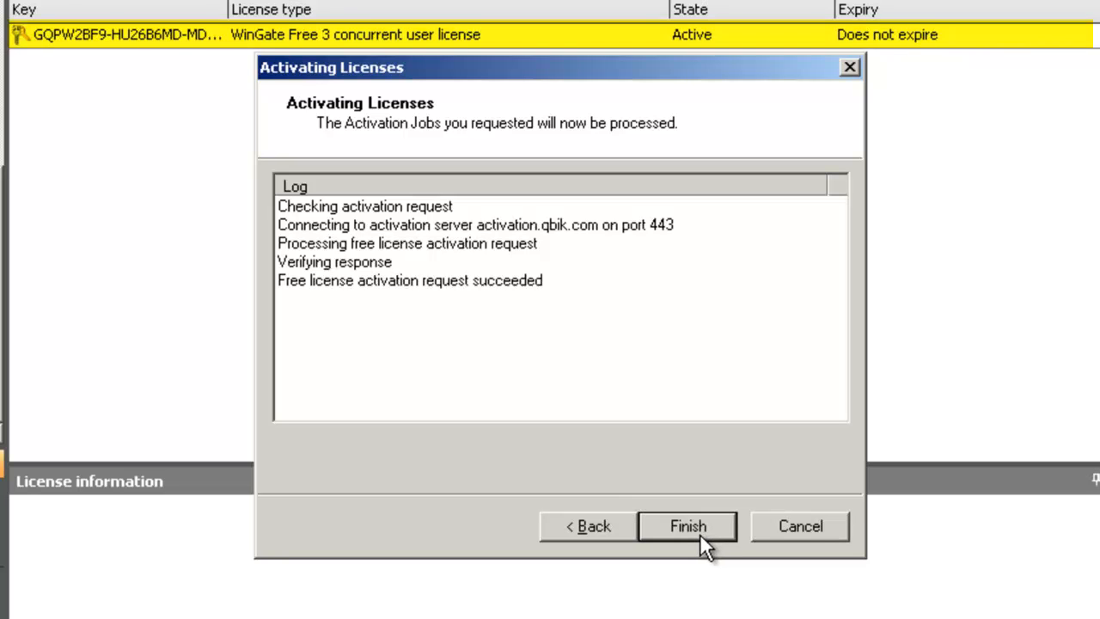
{"action": "left_click", "coordinate": [693, 526]}
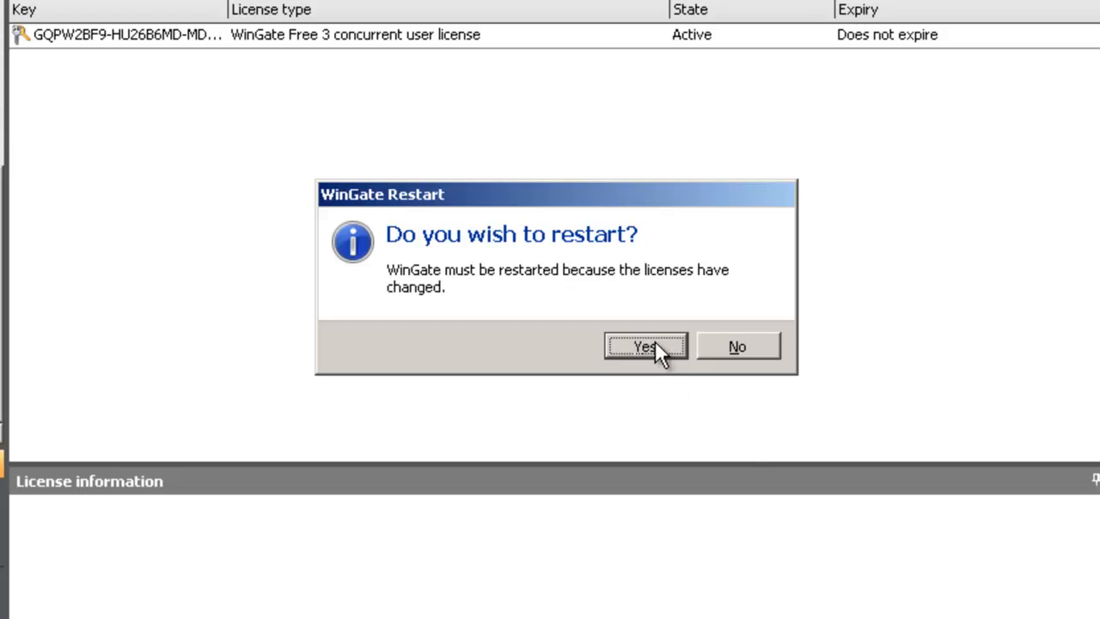
Step: Confirm the WinGate restart and let the console reconnect to localhost
{"action": "left_click", "coordinate": [645, 346]}
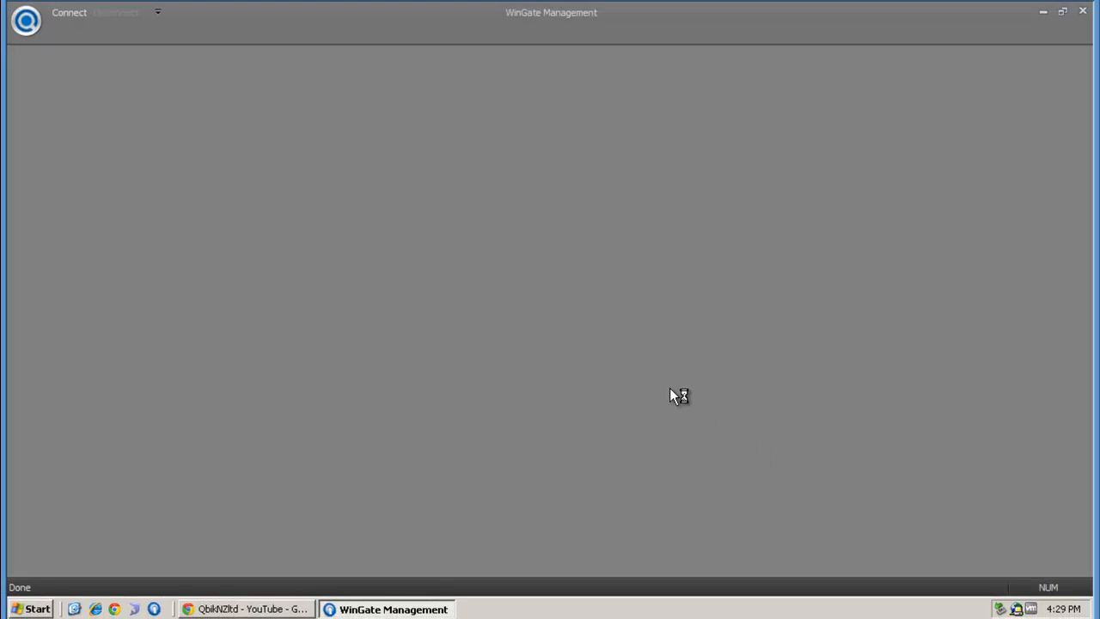
{"action": "left_click", "coordinate": [67, 12]}
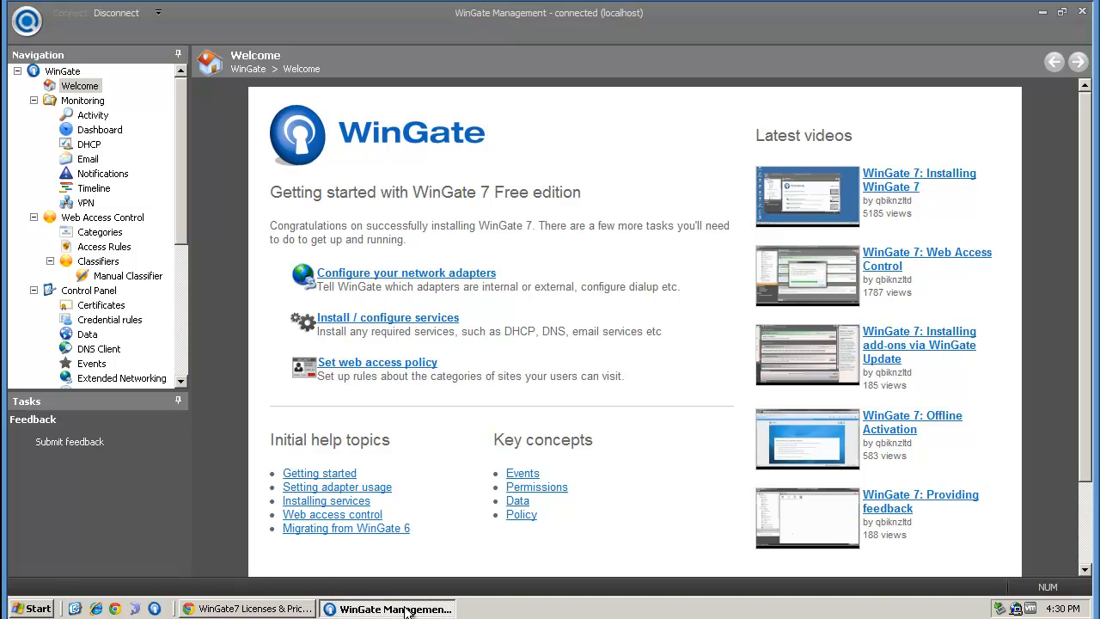
{"action": "mouse_move", "coordinate": [92, 115]}
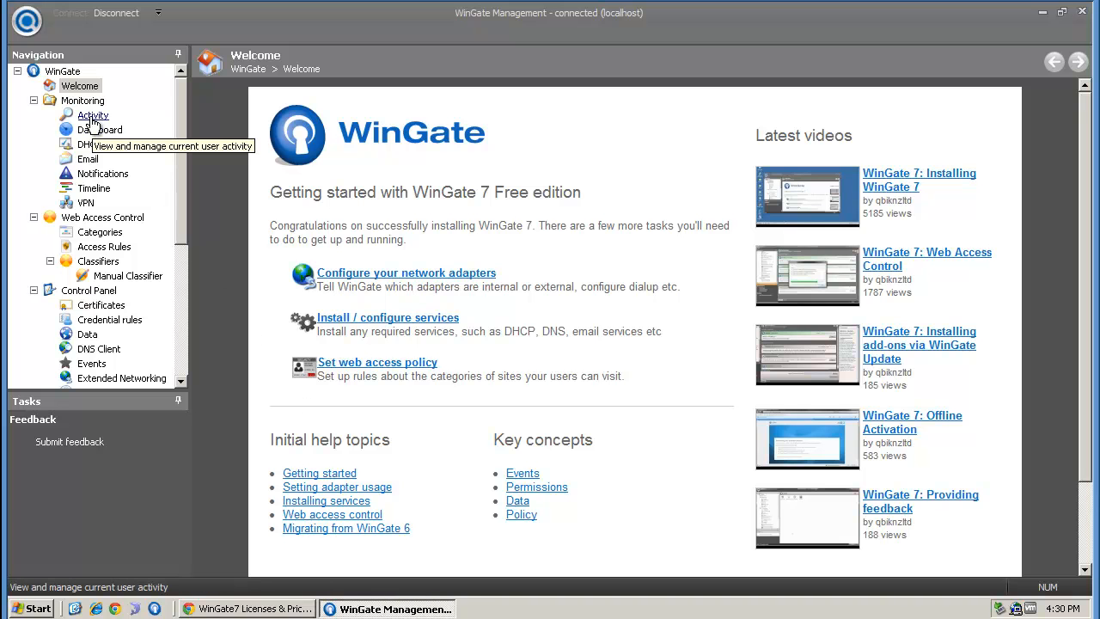
Step: Browse Dashboard, Email, Notifications, Timeline, VPN, Categories, ending on Access Rules
{"action": "left_click", "coordinate": [99, 129]}
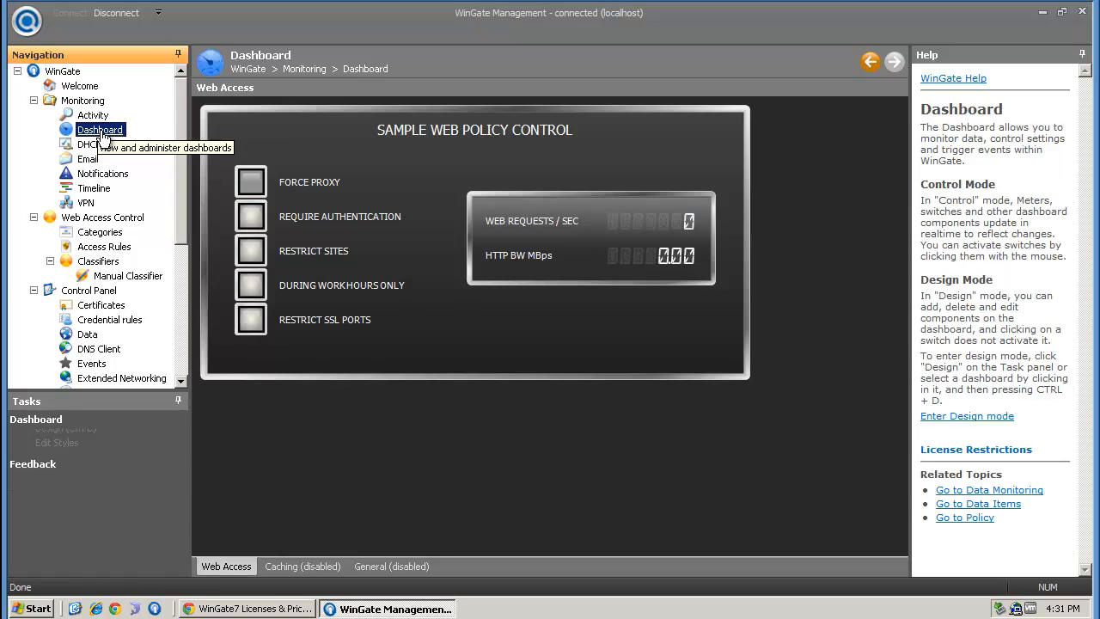
{"action": "left_click", "coordinate": [88, 159]}
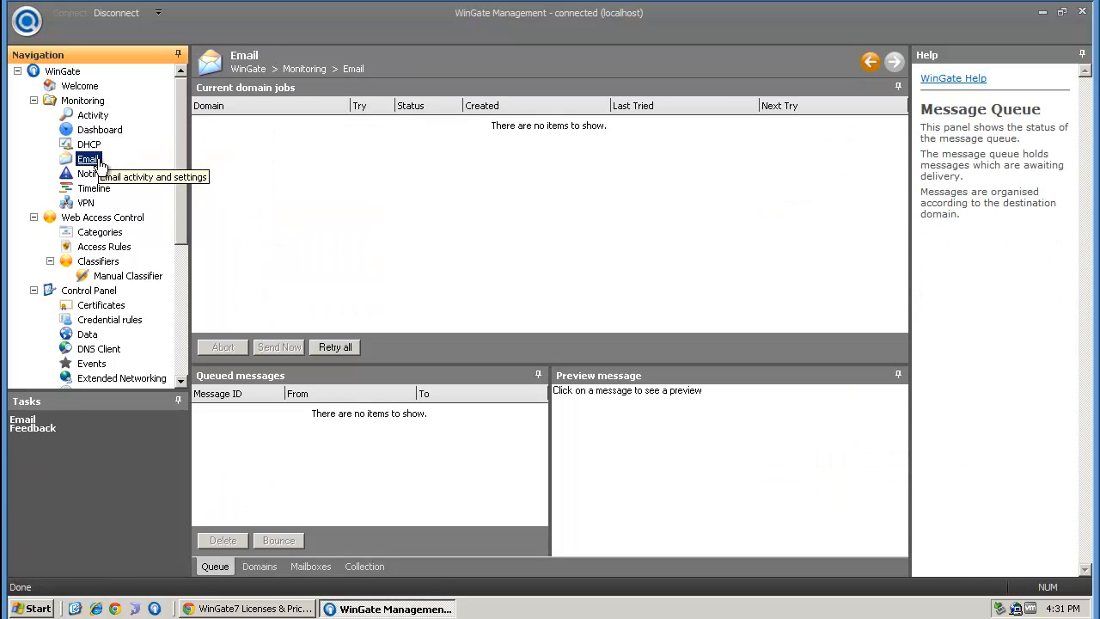
{"action": "left_click", "coordinate": [103, 173]}
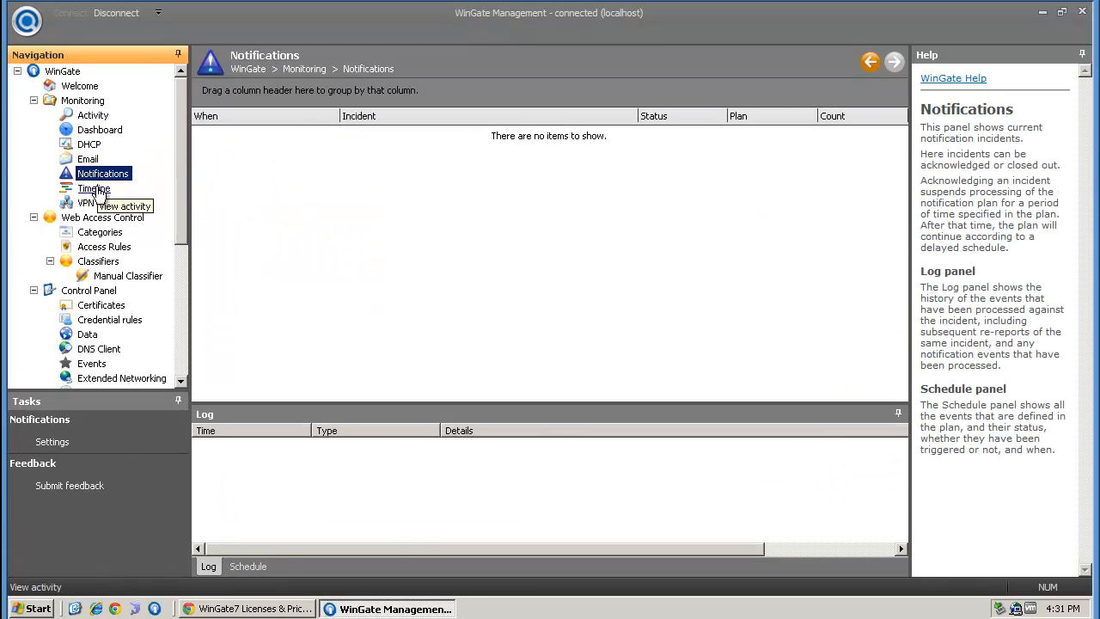
{"action": "left_click", "coordinate": [93, 188]}
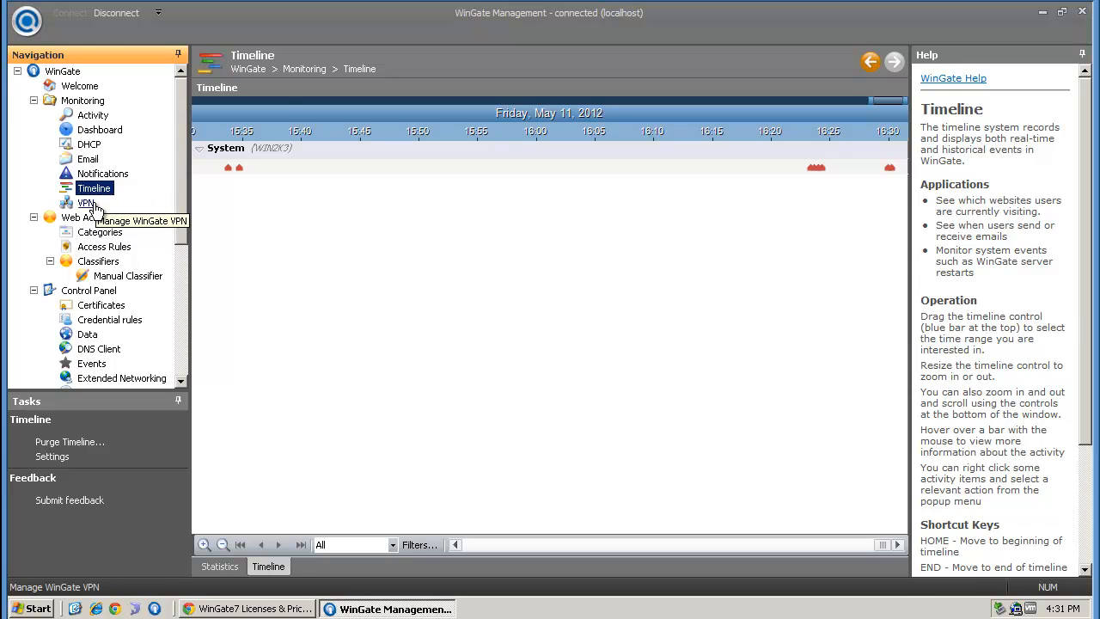
{"action": "left_click", "coordinate": [86, 203]}
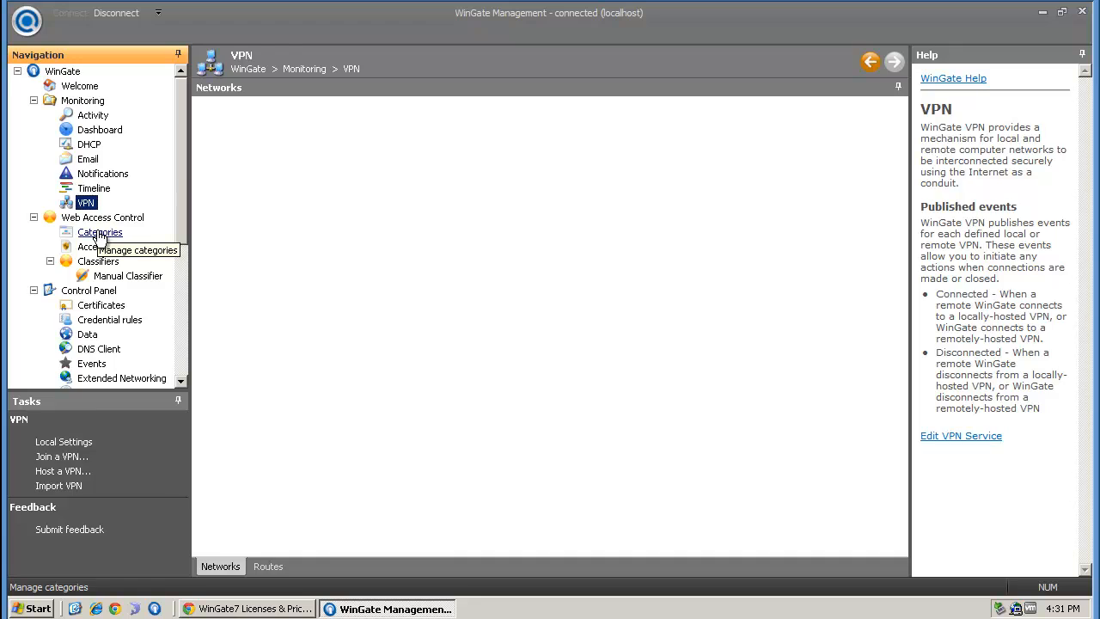
{"action": "left_click", "coordinate": [99, 232]}
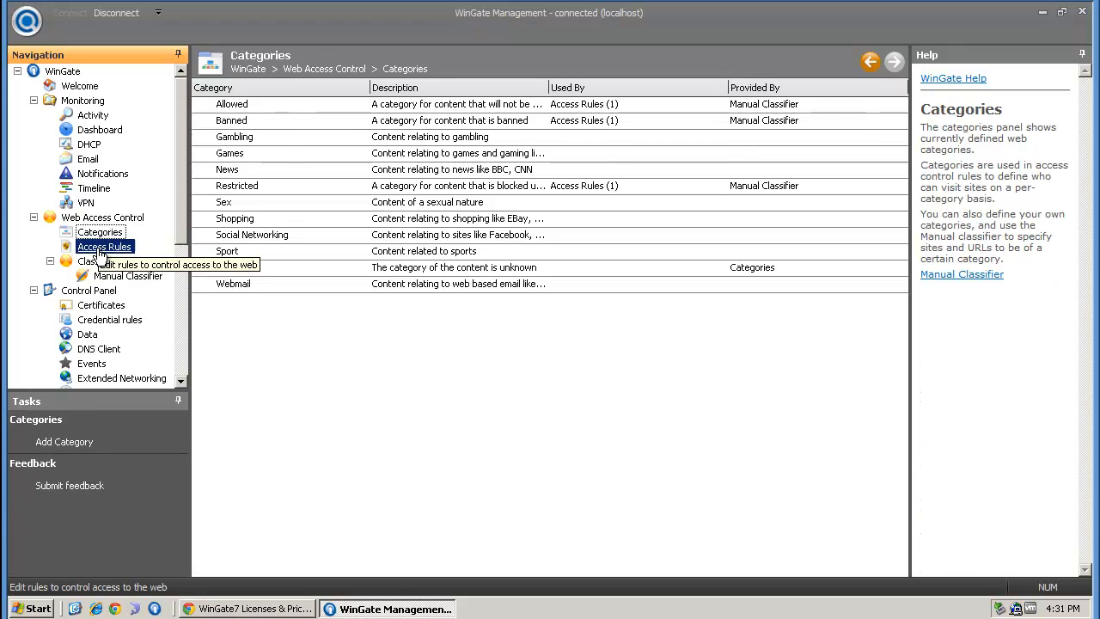
{"action": "left_click", "coordinate": [104, 246]}
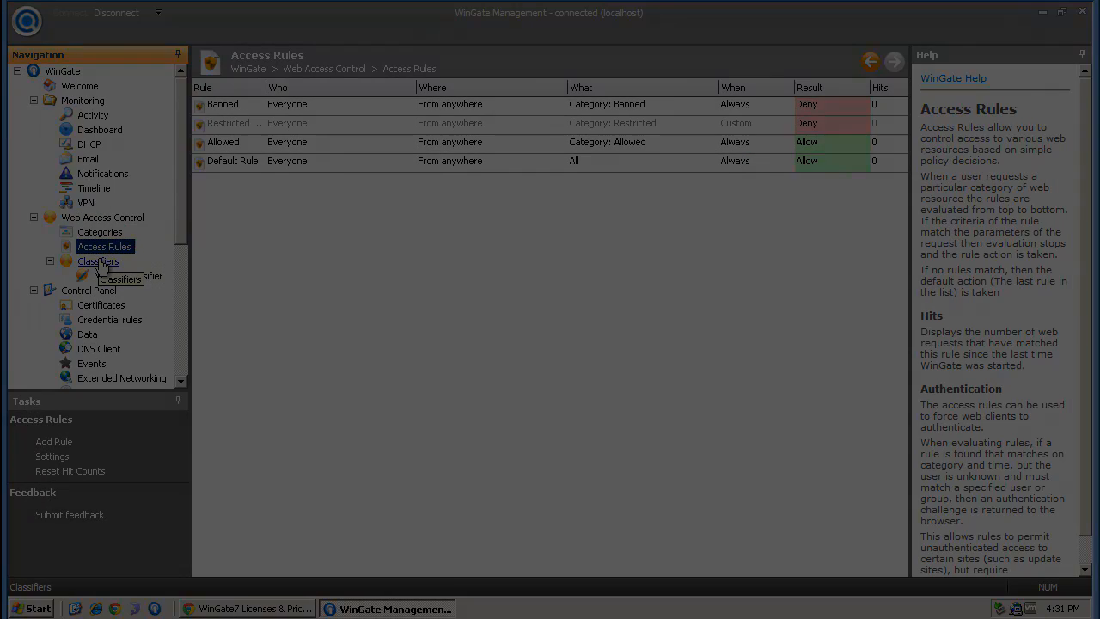